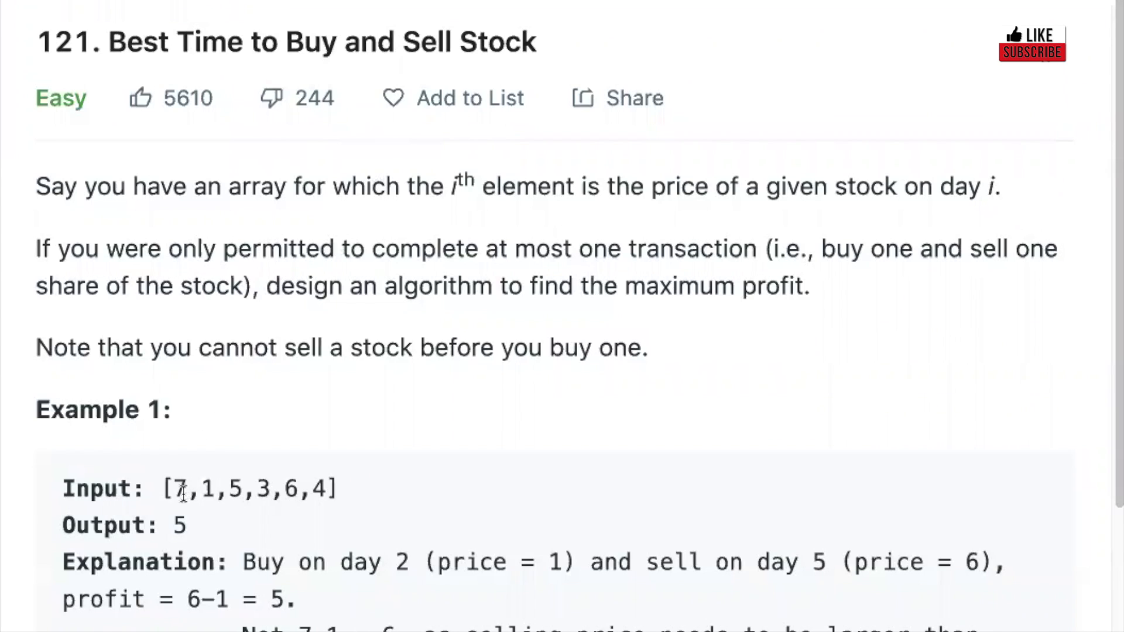
Highlight the example price array and the price 3 in the problem statement
left_click_drag(172, 490, 327, 489)
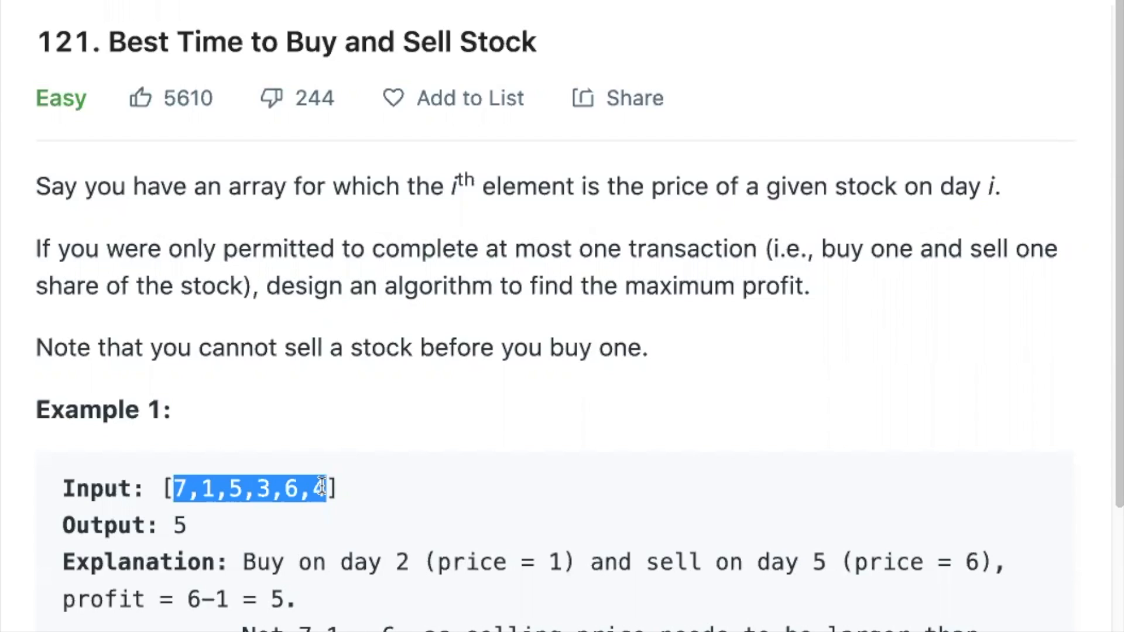
left_click(244, 488)
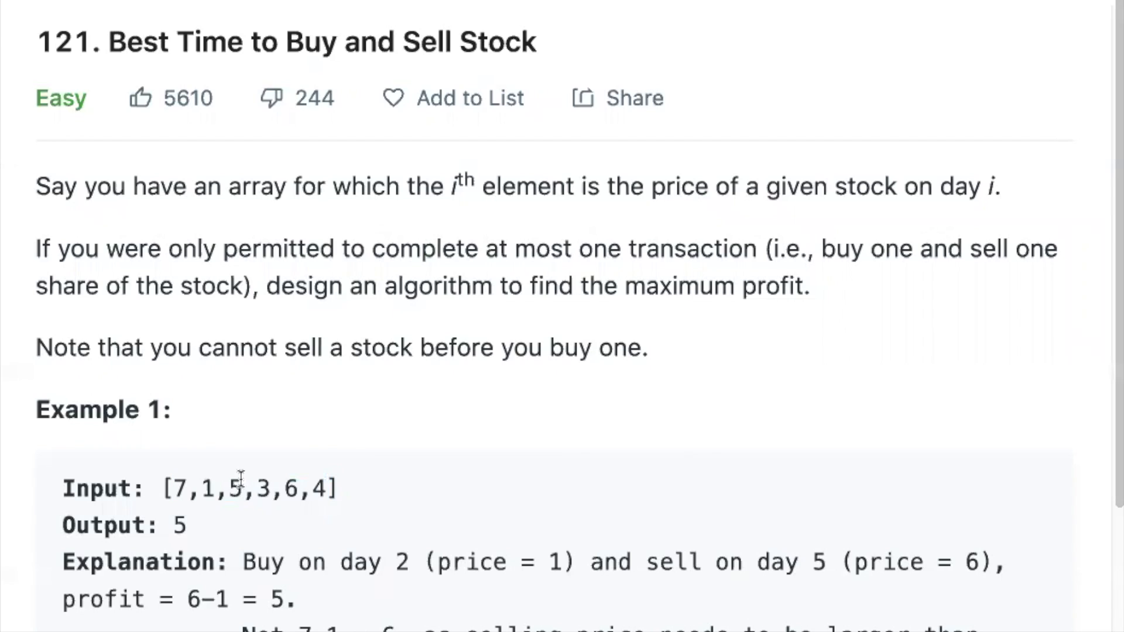
double_click(234, 488)
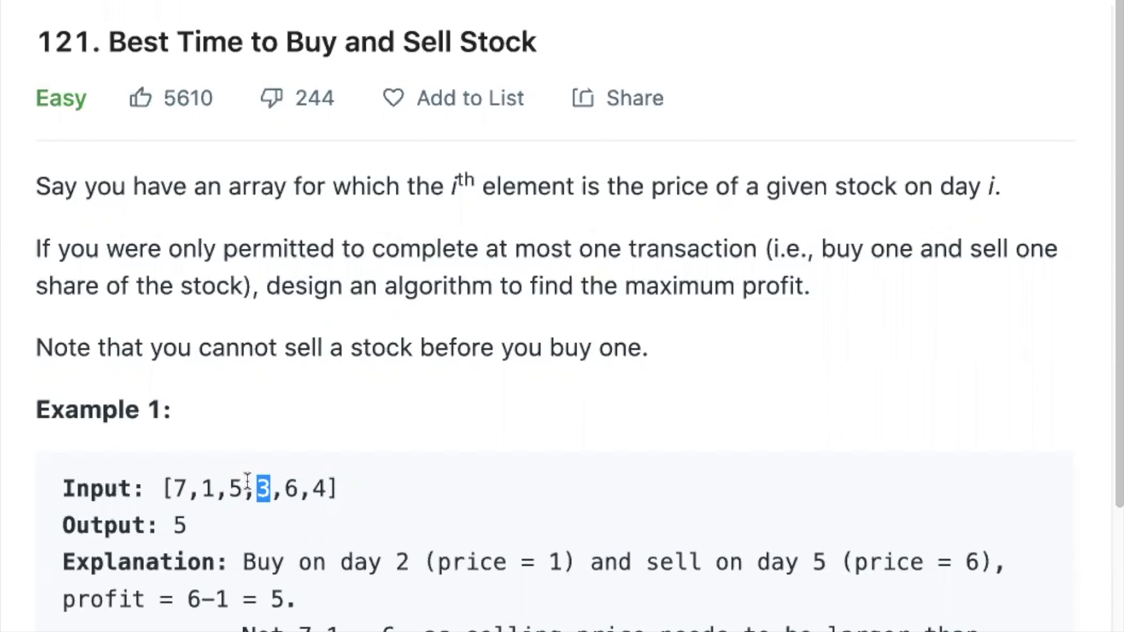
mouse_move(251, 463)
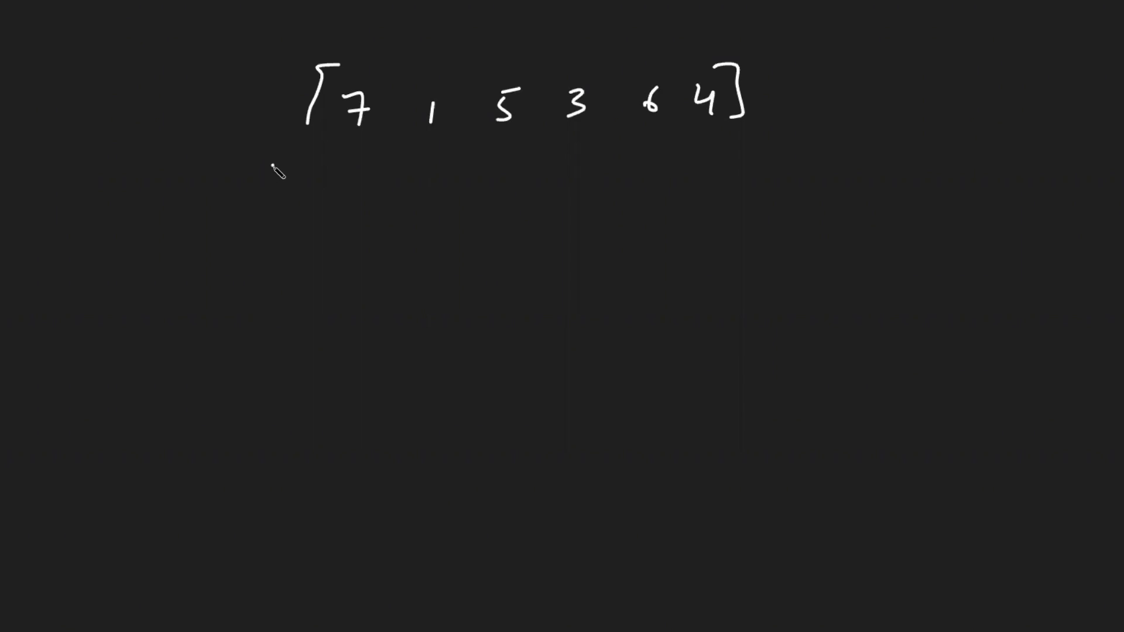
mouse_move(350, 167)
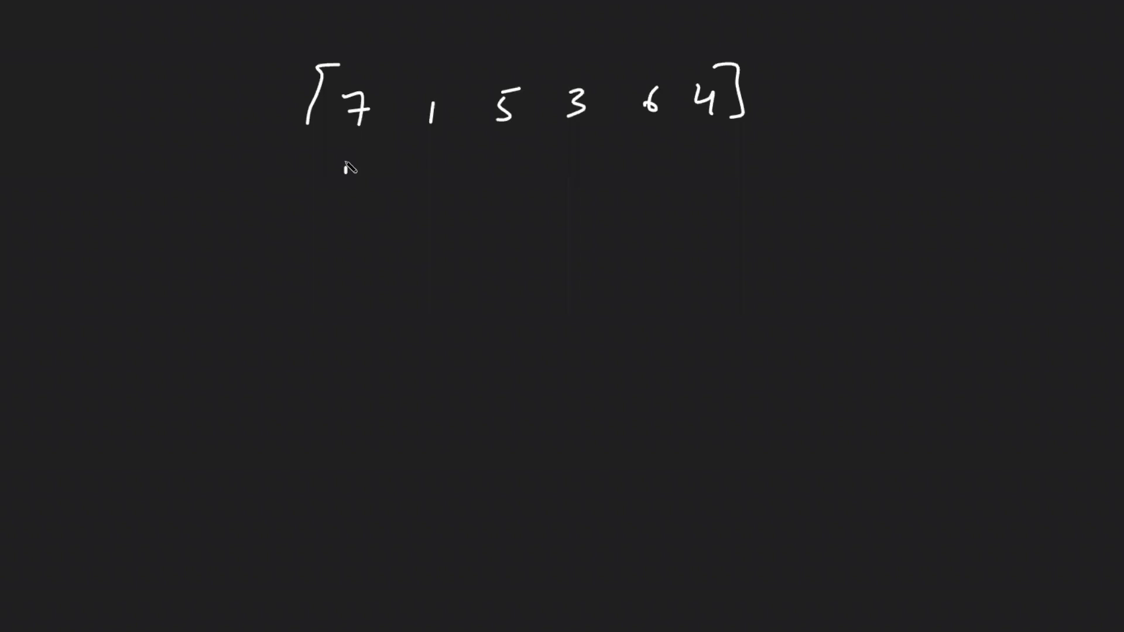
Mark i at the first price, j over later days, circle 6 as a sell candidate and list candidate profits
left_click_drag(331, 169, 361, 172)
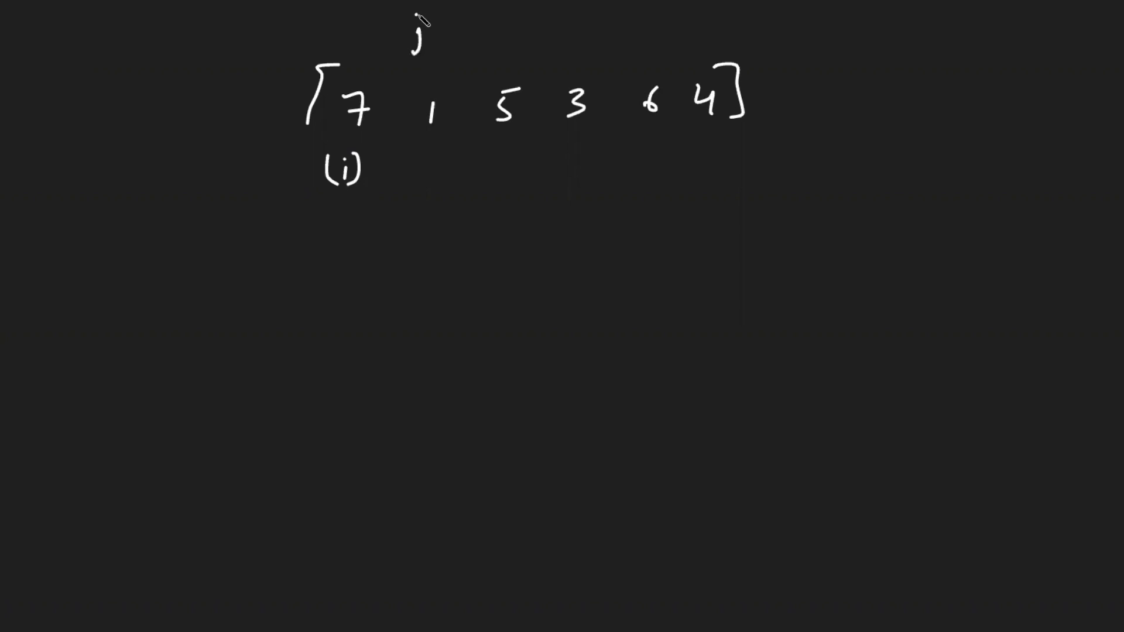
left_click_drag(423, 72, 685, 61)
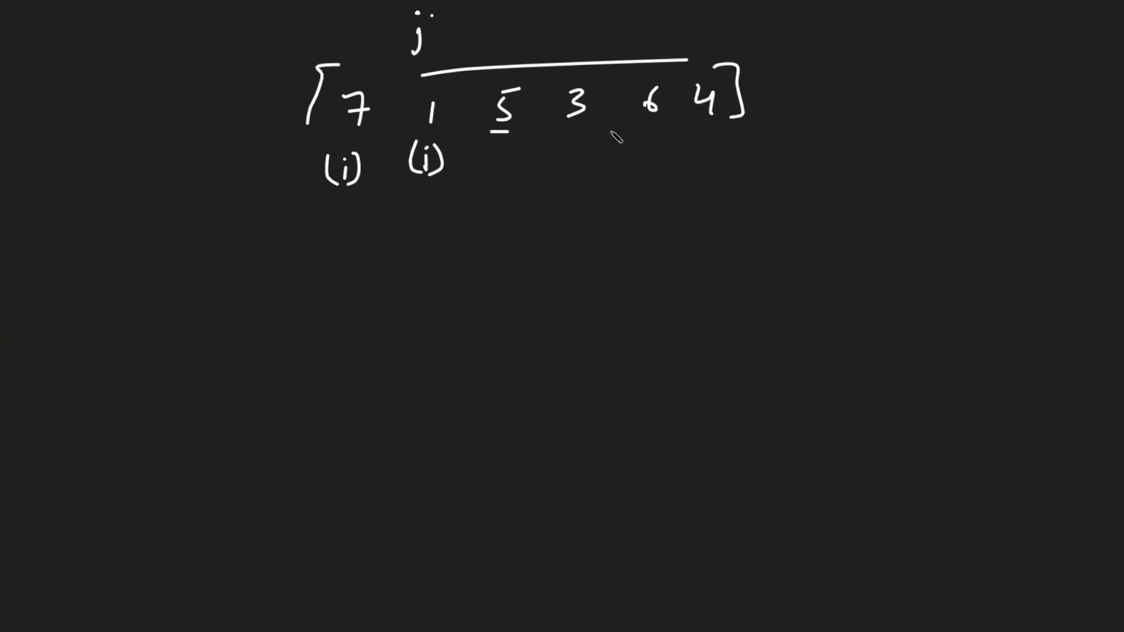
left_click_drag(491, 130, 670, 122)
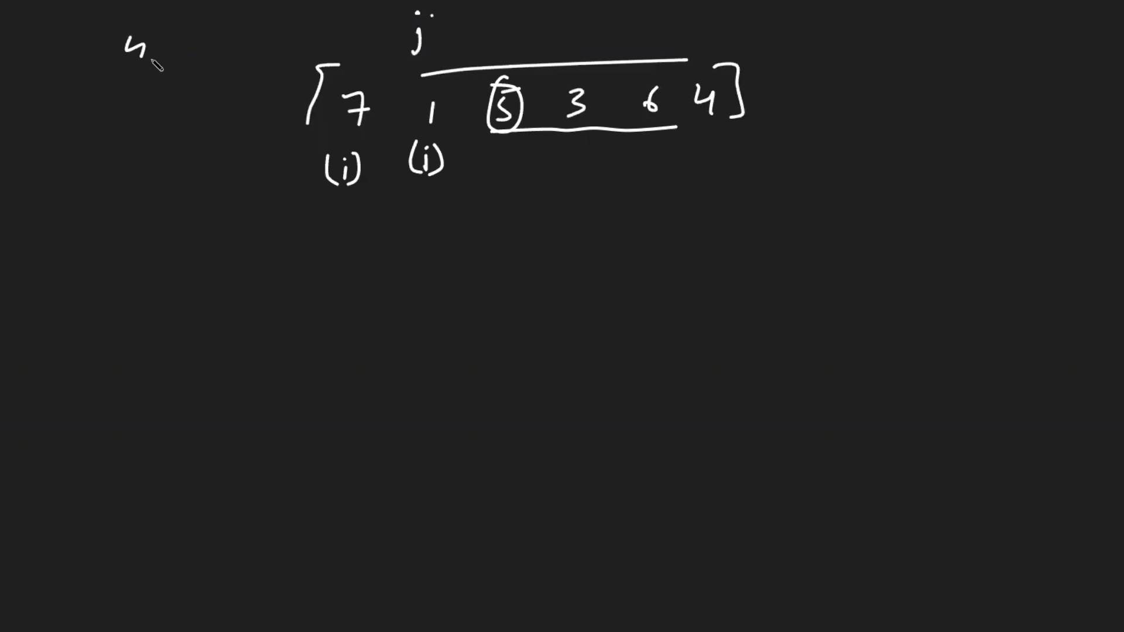
left_click_drag(638, 75, 652, 122)
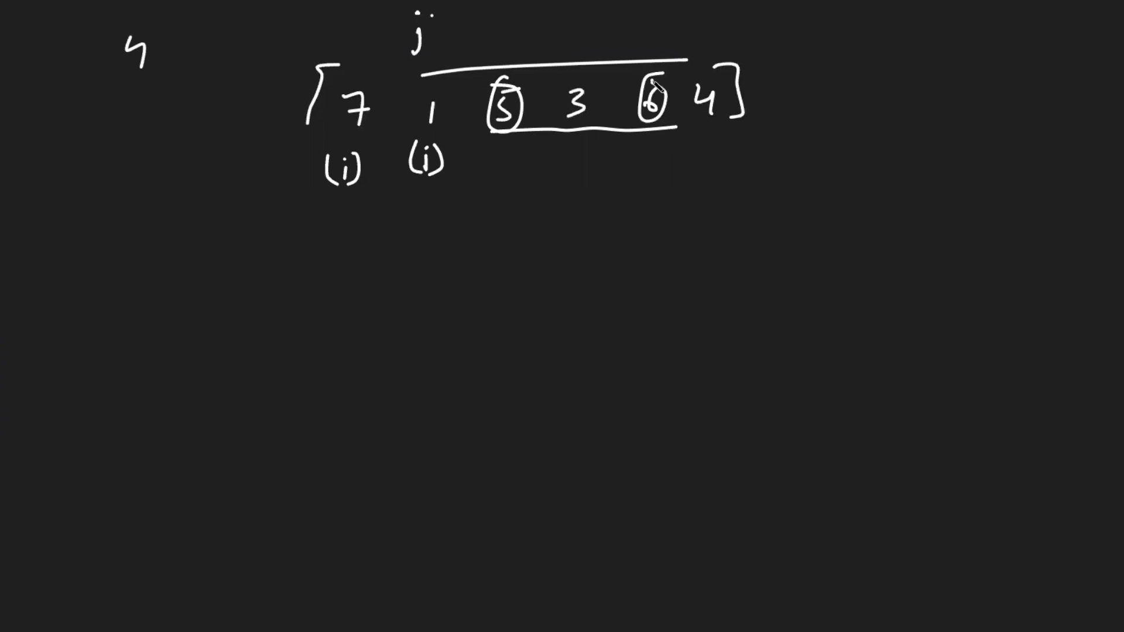
mouse_move(128, 97)
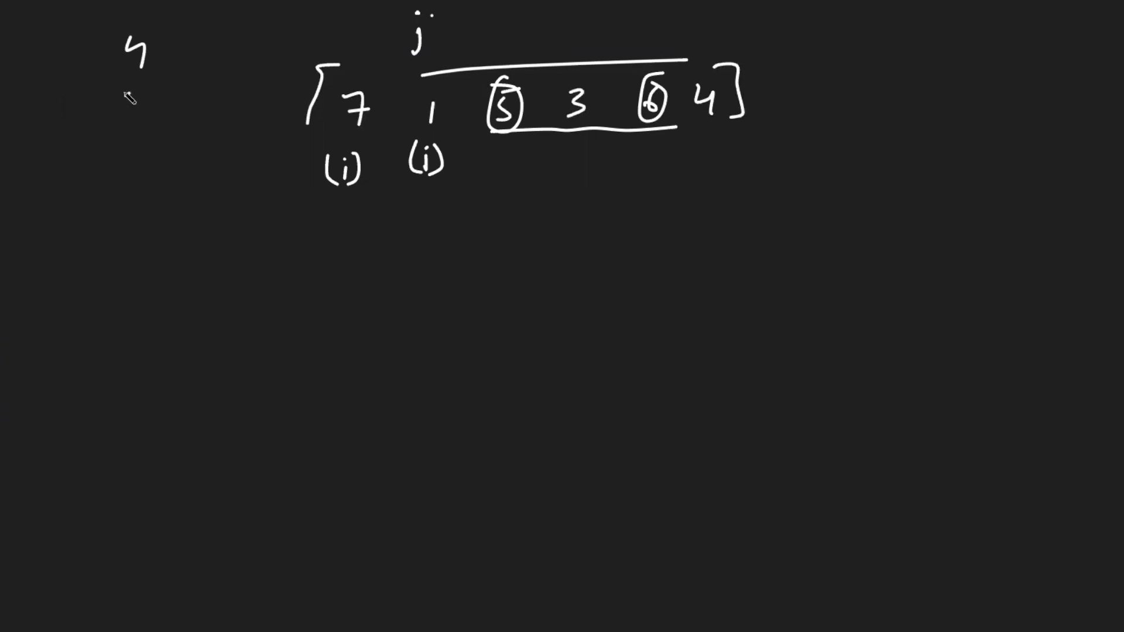
left_click_drag(555, 78, 574, 121)
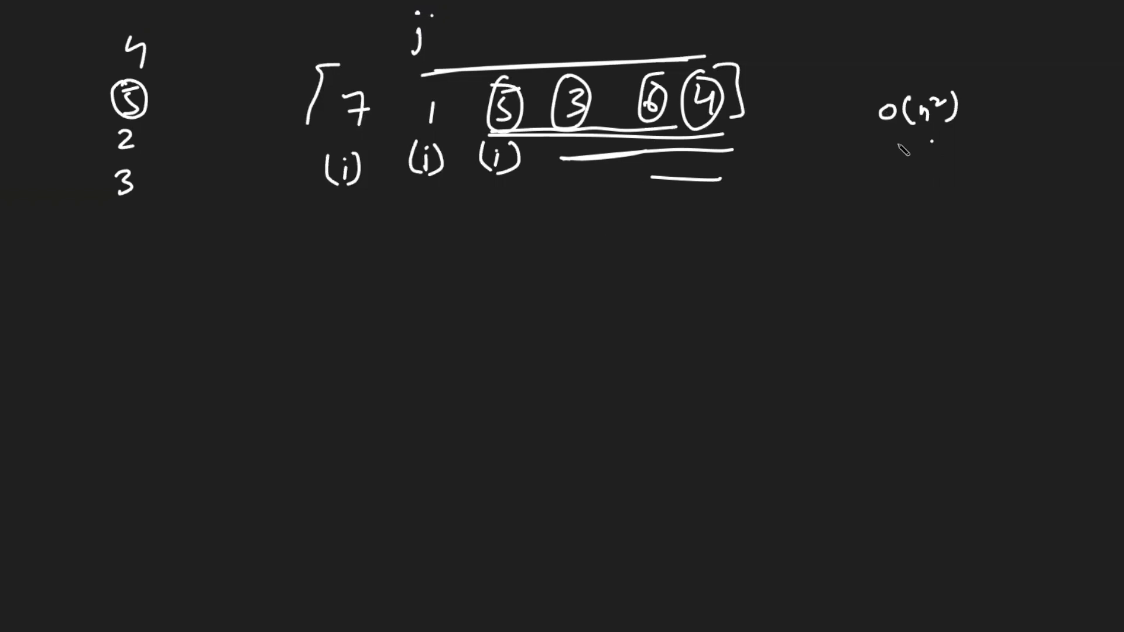
Underline O(n²), draw scan lines for later i positions and start writing the complexity
left_click_drag(860, 148, 929, 143)
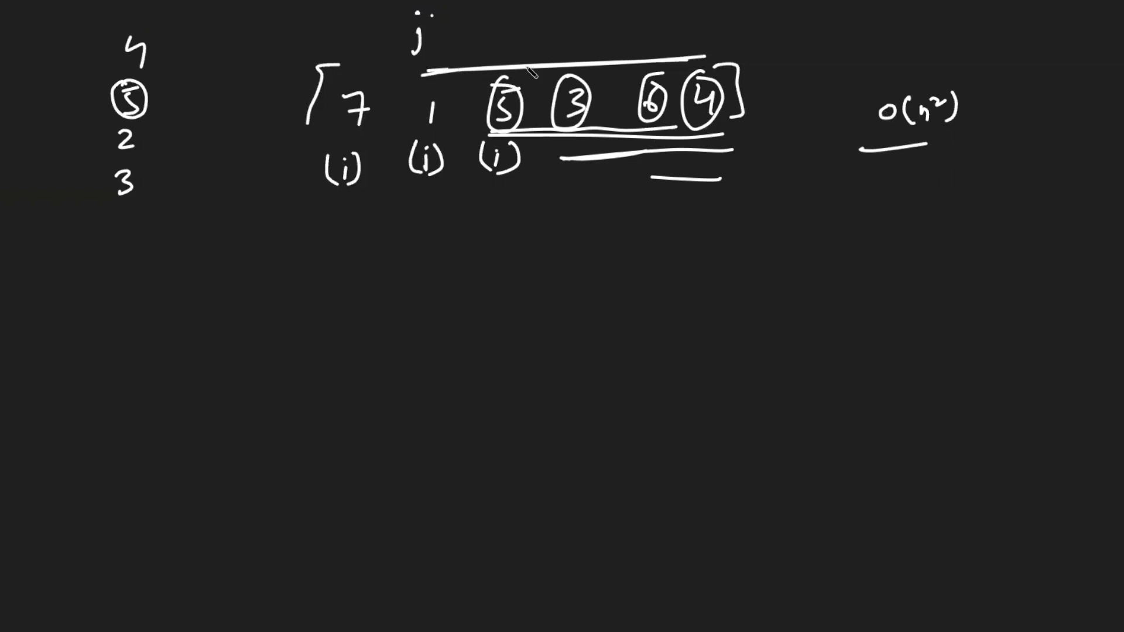
left_click_drag(490, 41, 577, 41)
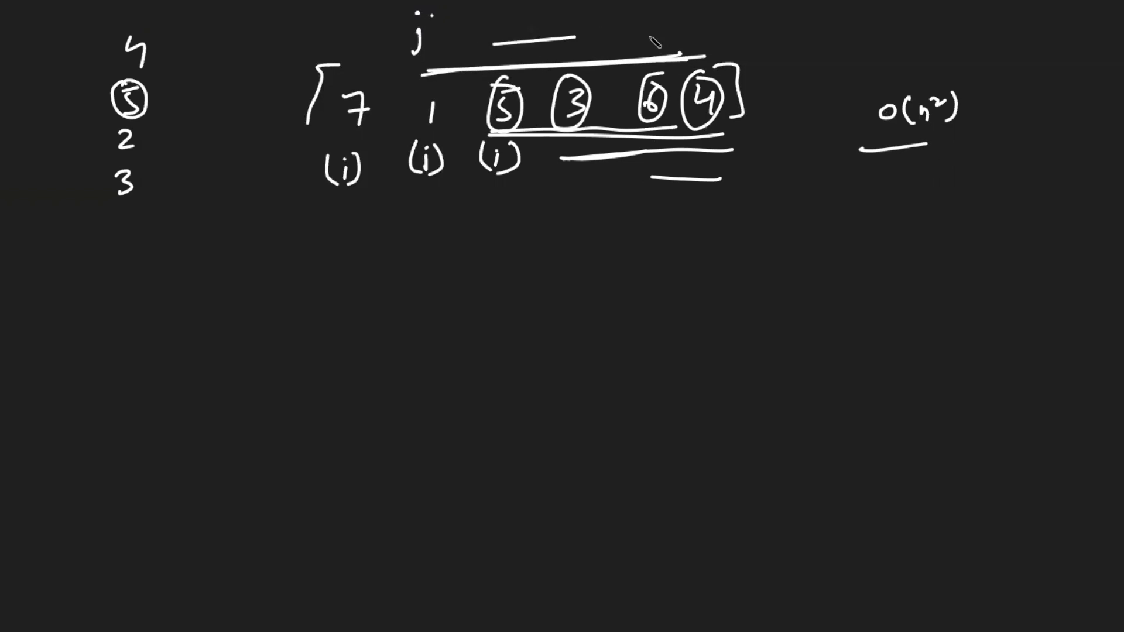
left_click_drag(494, 40, 720, 33)
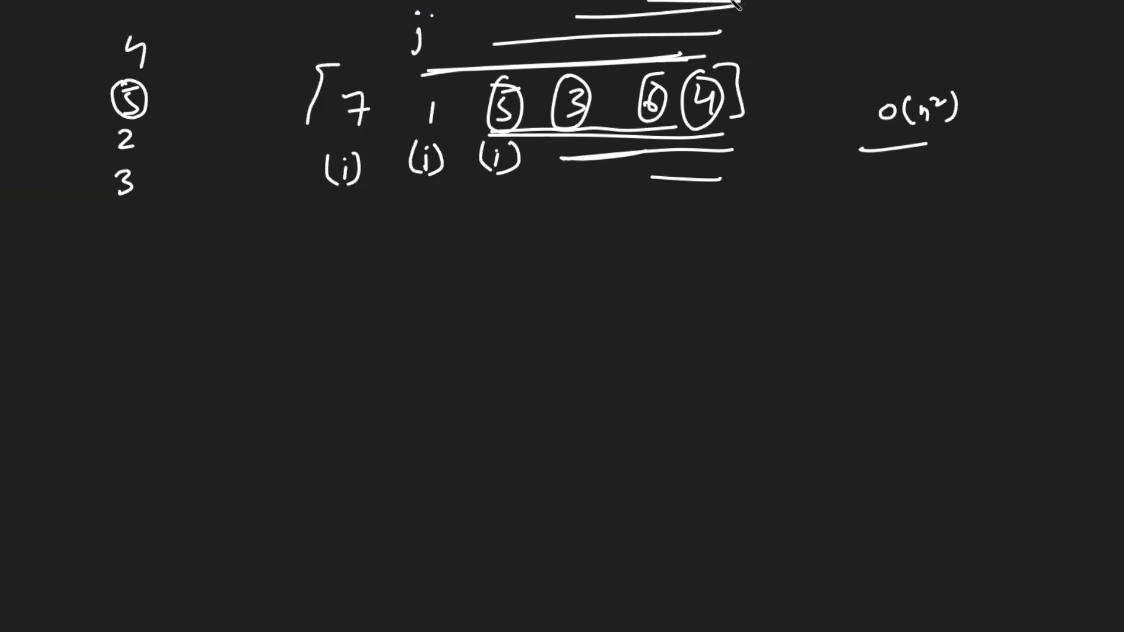
type("O(")
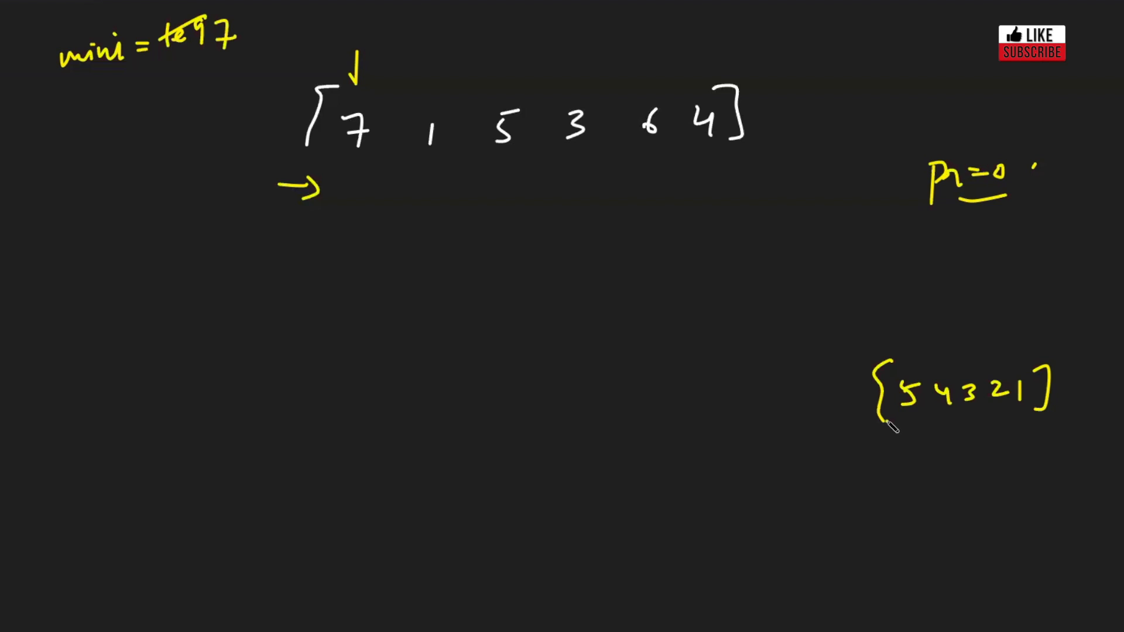
mouse_move(1009, 328)
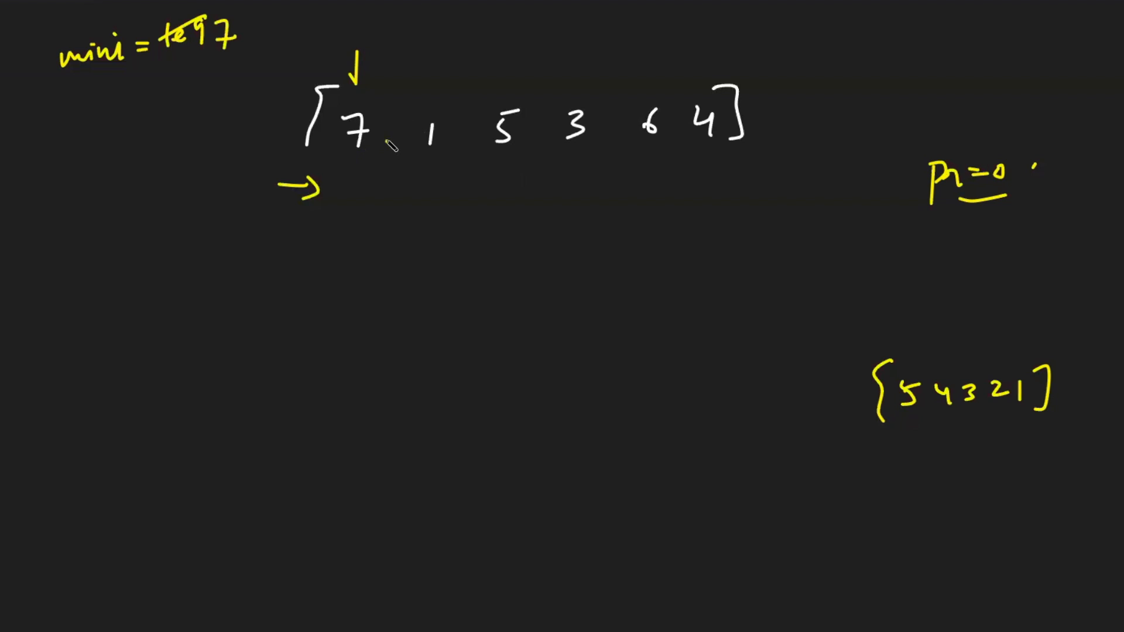
Underline the current minimum 7 and the first price 7 in the array
left_click_drag(208, 65, 244, 63)
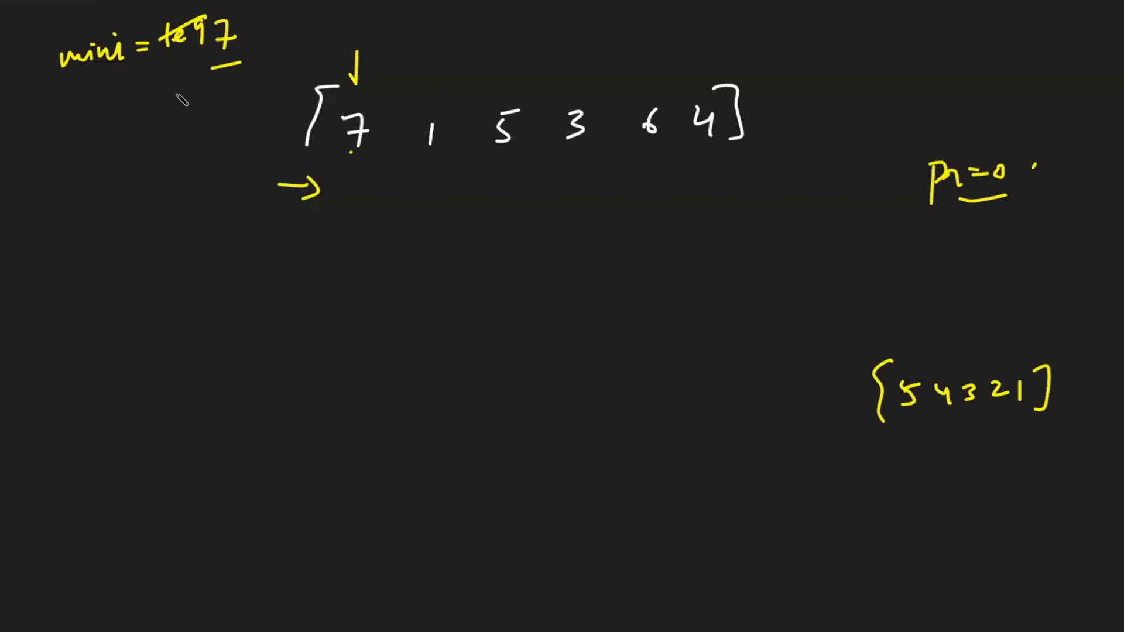
left_click_drag(132, 86, 190, 77)
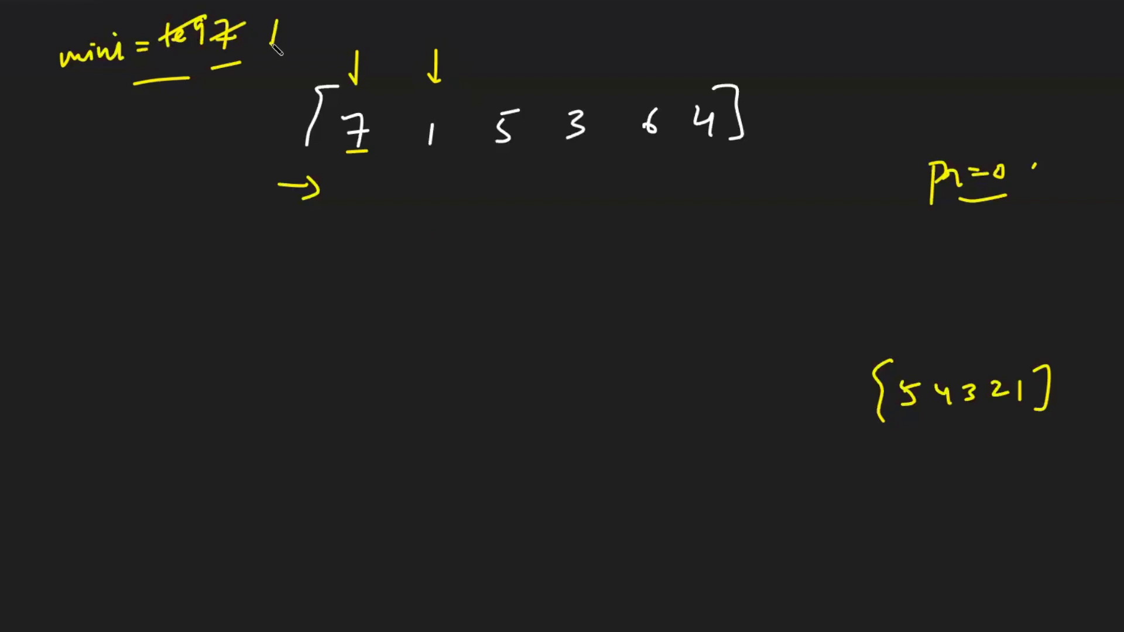
Update the minimum to 1, underline prices 7 through 5, and circle 1 as buy and 5 as sell
left_click_drag(513, 43, 513, 86)
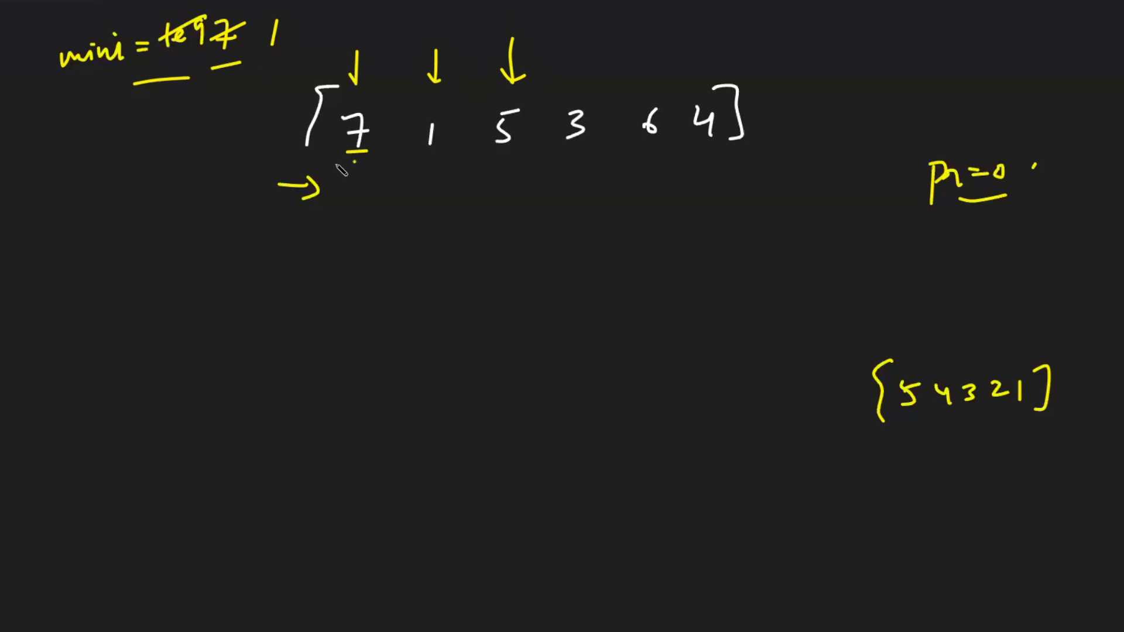
left_click_drag(337, 160, 494, 164)
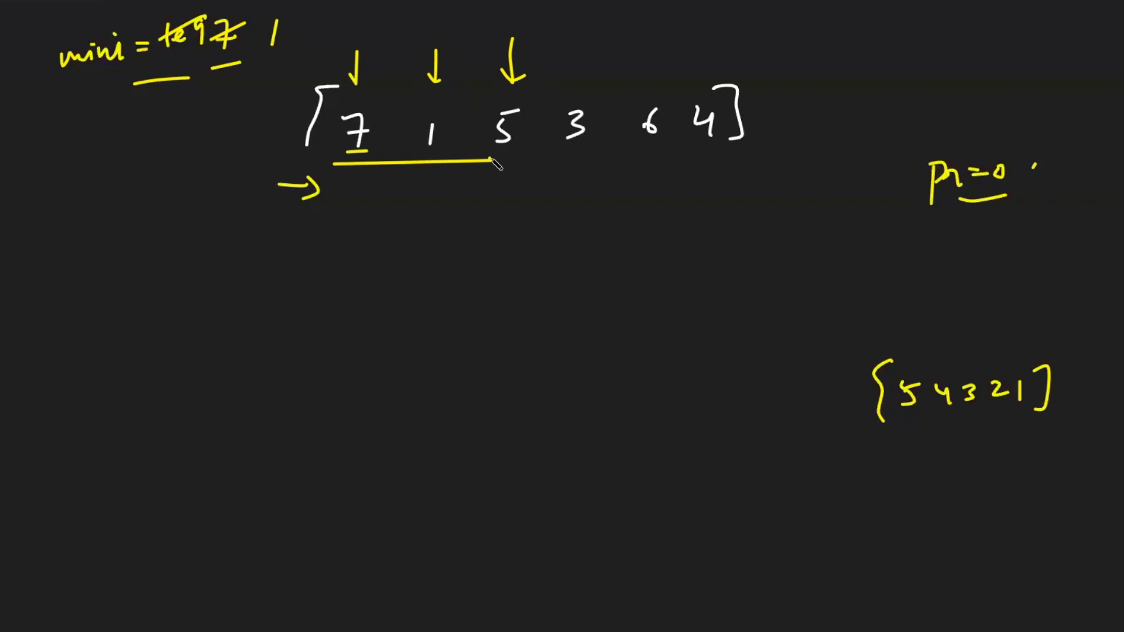
left_click_drag(502, 94, 490, 161)
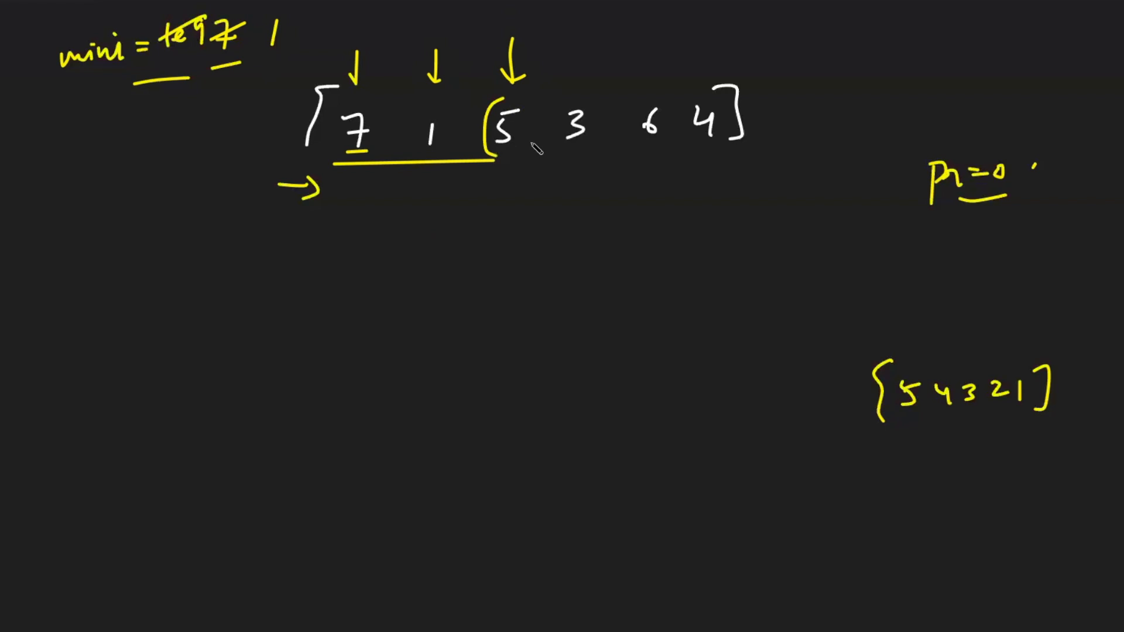
left_click_drag(502, 101, 503, 151)
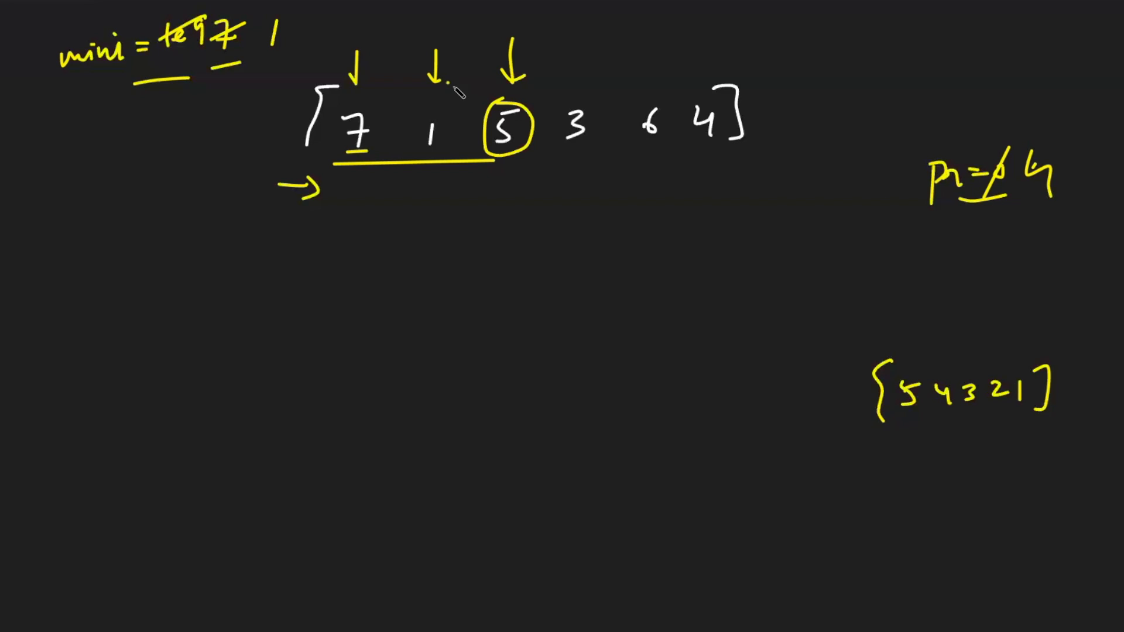
left_click_drag(416, 108, 445, 154)
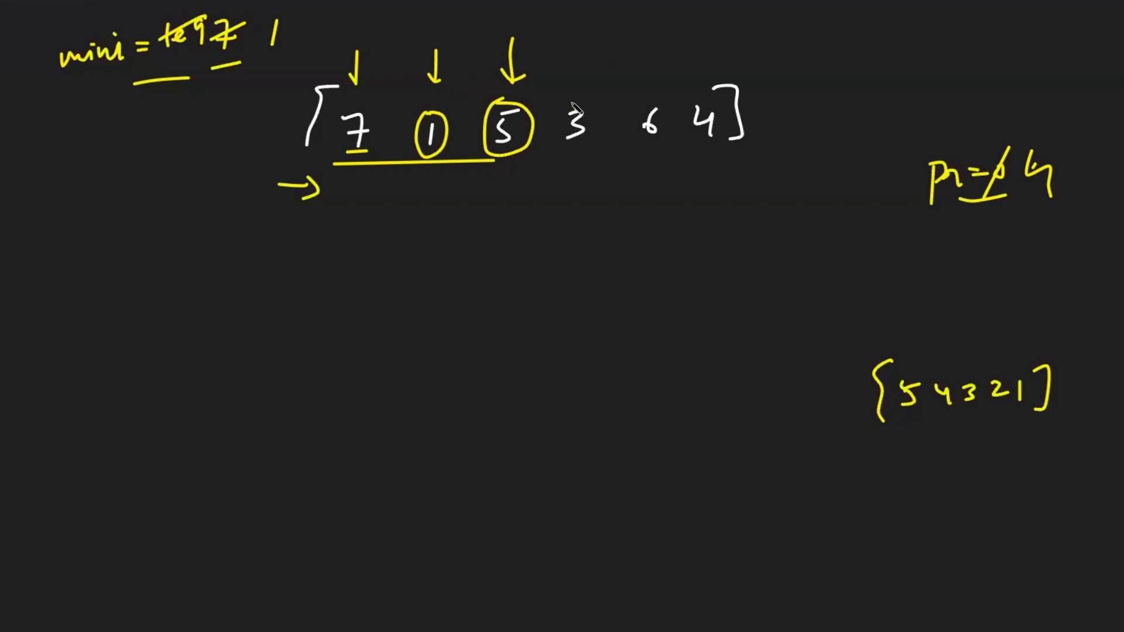
Add arrows over the remaining prices, finish writing O(1) space and label the C++ solution
left_click_drag(580, 43, 578, 86)
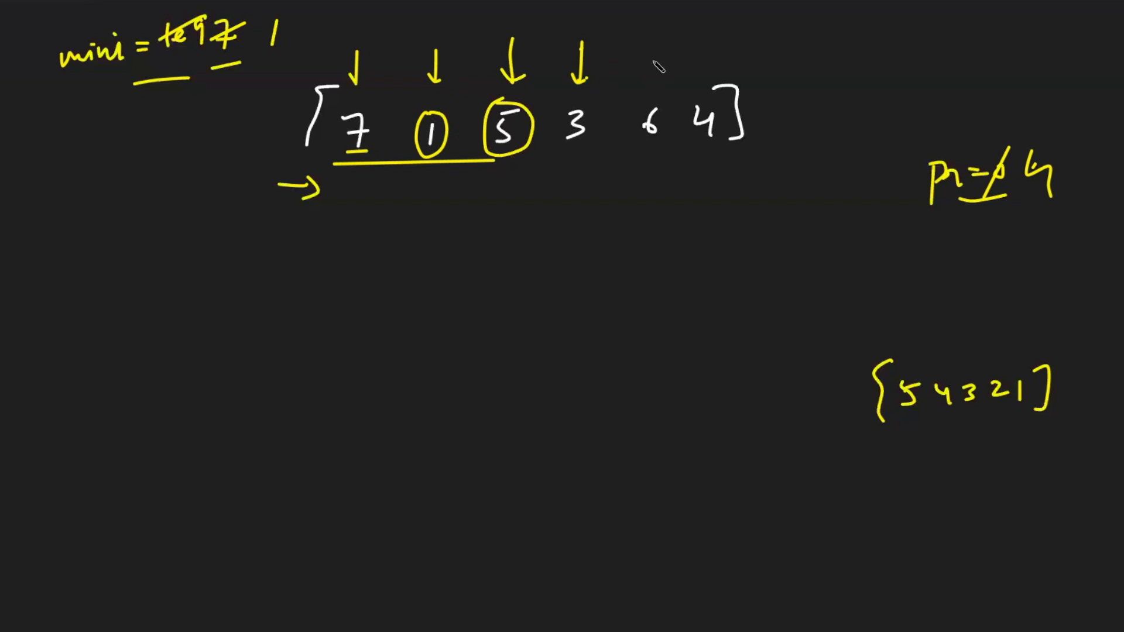
left_click_drag(652, 50, 648, 79)
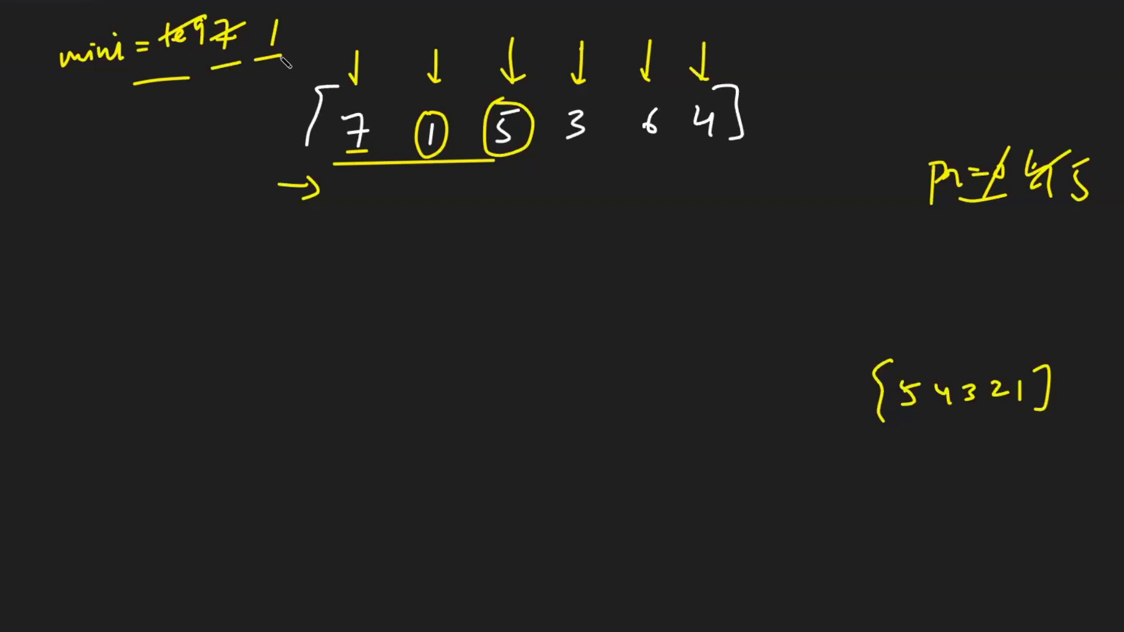
mouse_move(569, 151)
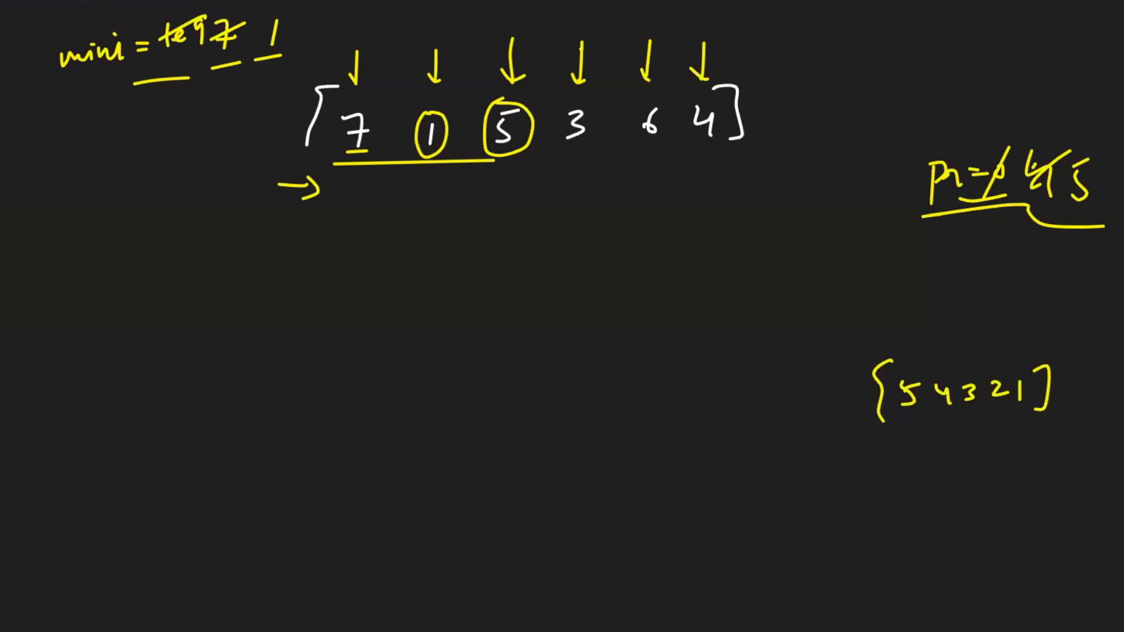
mouse_move(1043, 271)
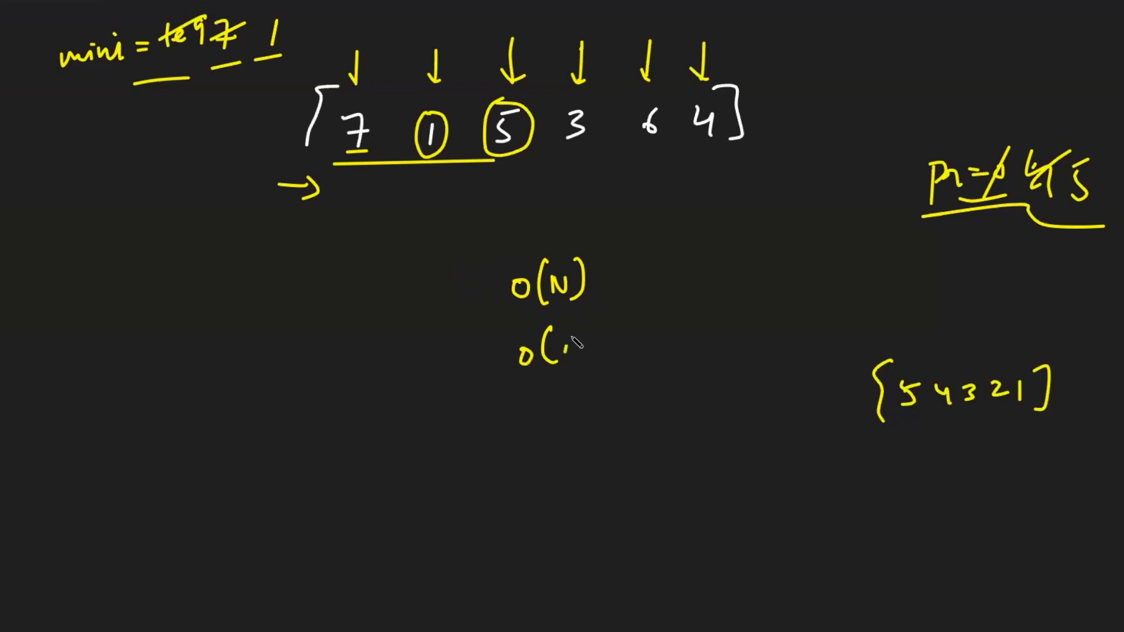
type("1)")
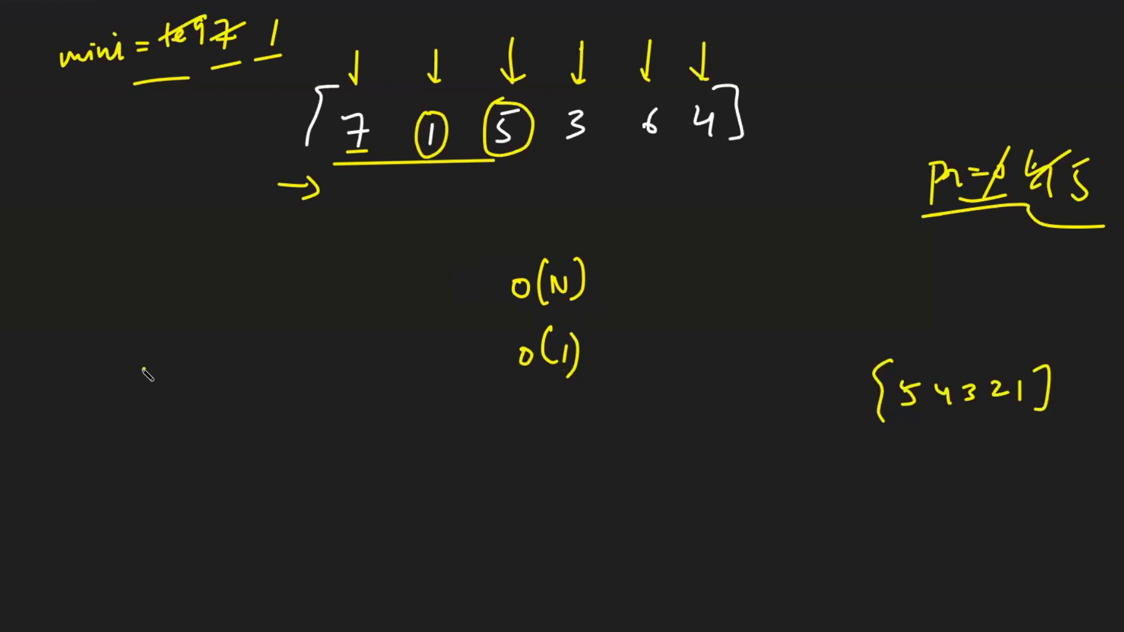
type("C++")
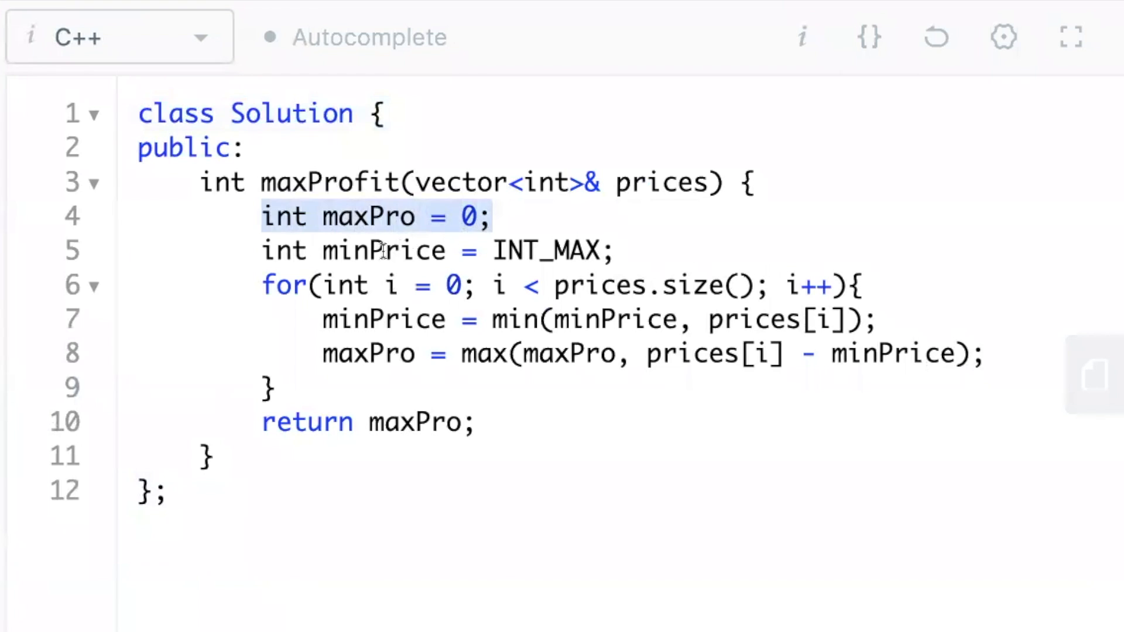
double_click(382, 250)
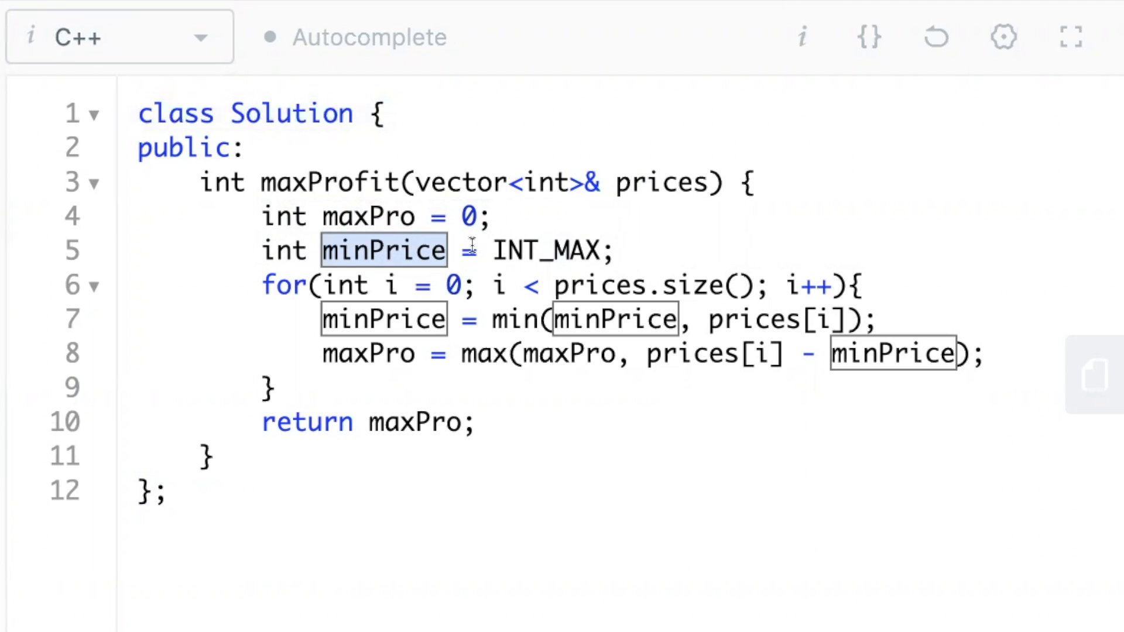
mouse_move(405, 284)
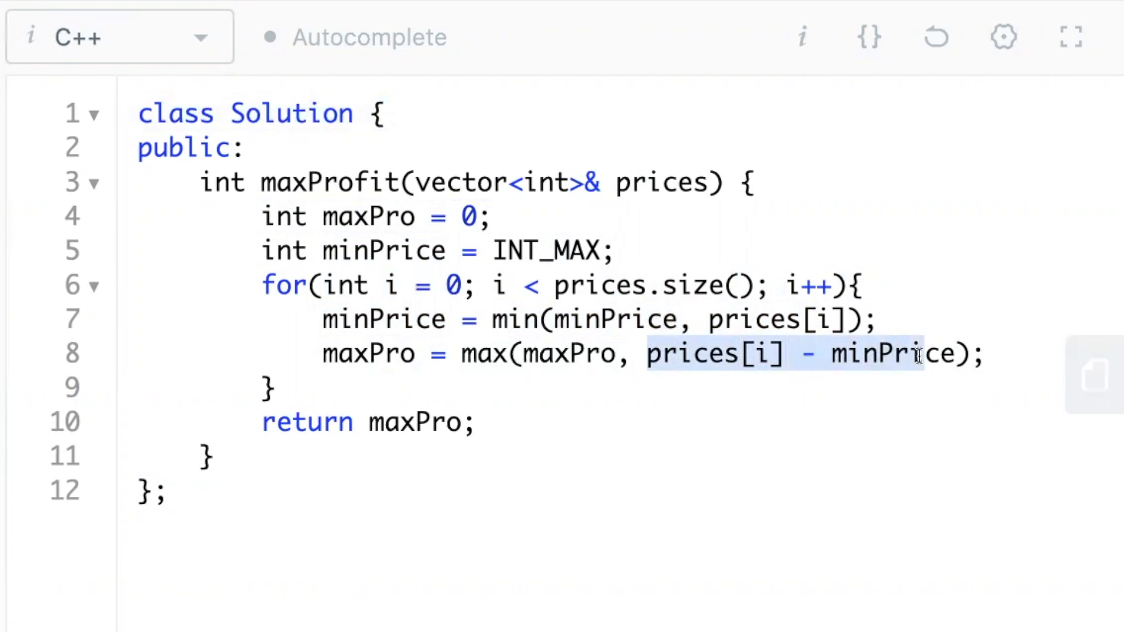
mouse_move(778, 354)
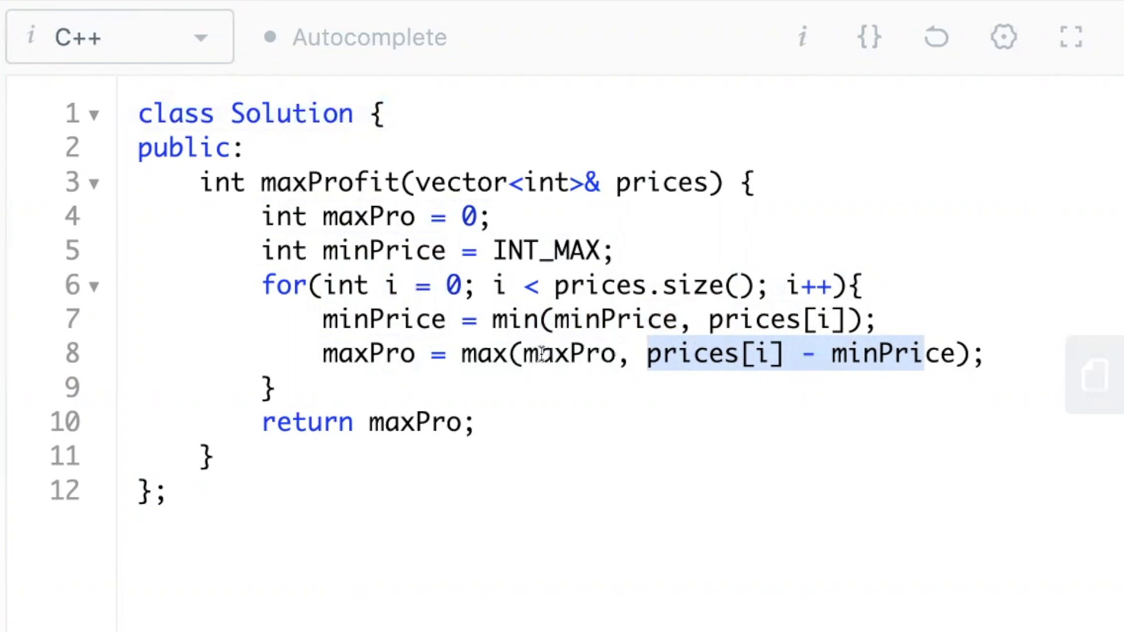
double_click(569, 353)
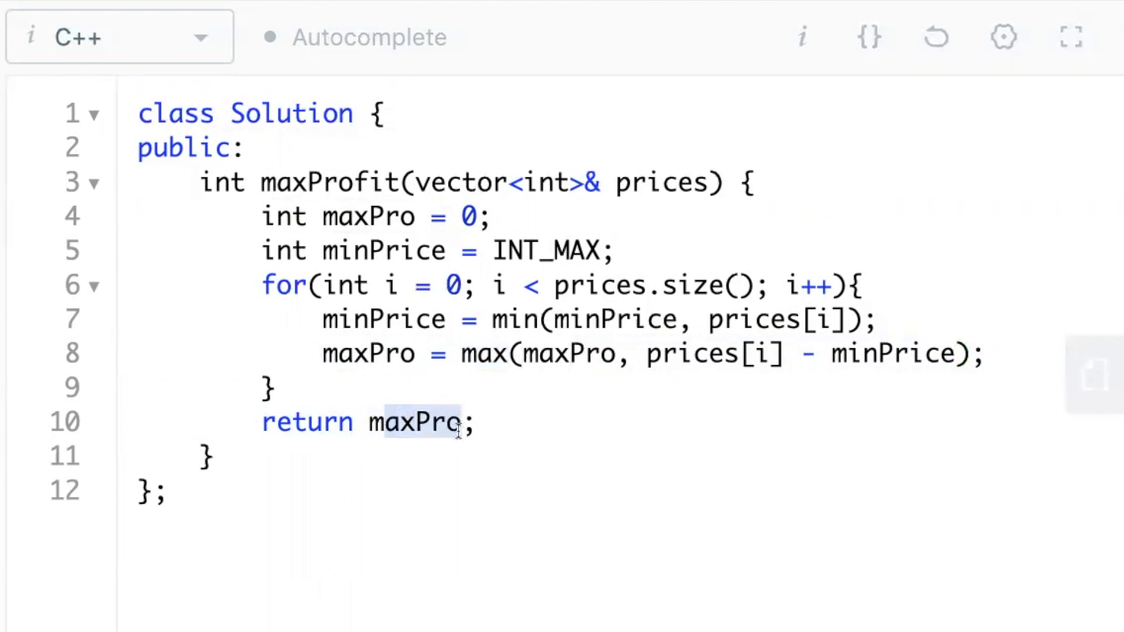
double_click(415, 421)
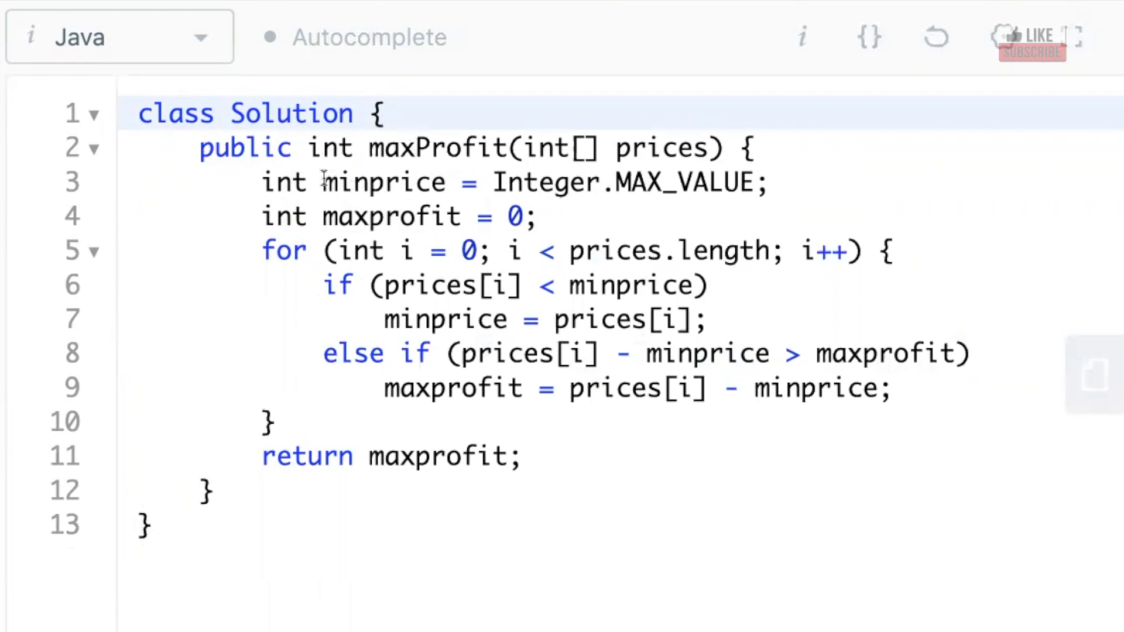
Highlight the loop over prices, then maxprofit in the else-if comparison of the Java solution
double_click(381, 183)
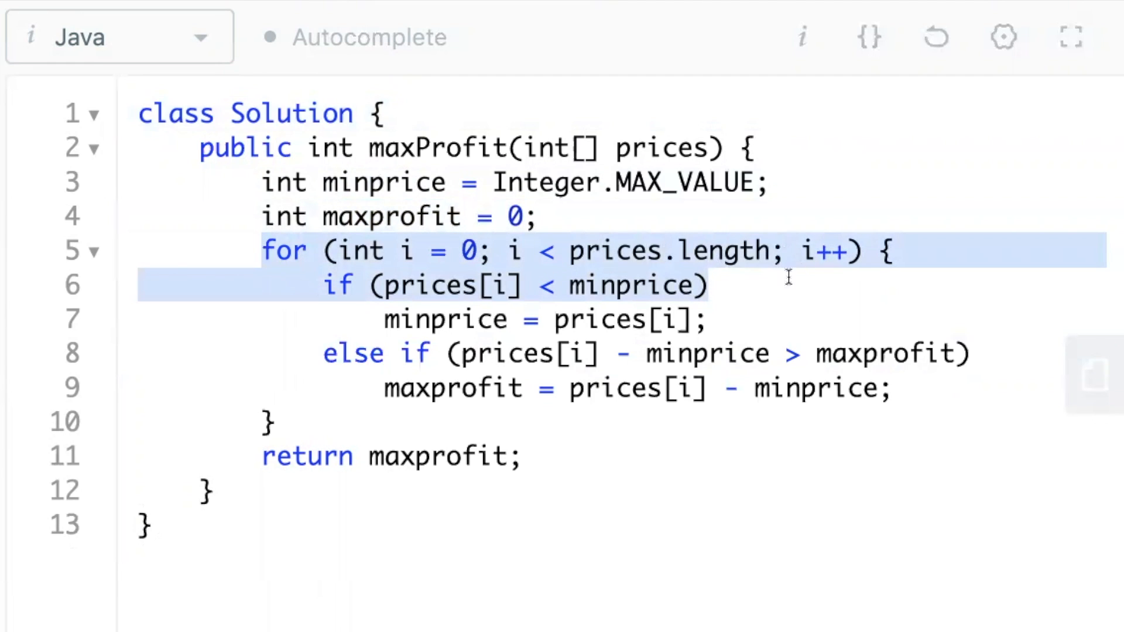
left_click(511, 286)
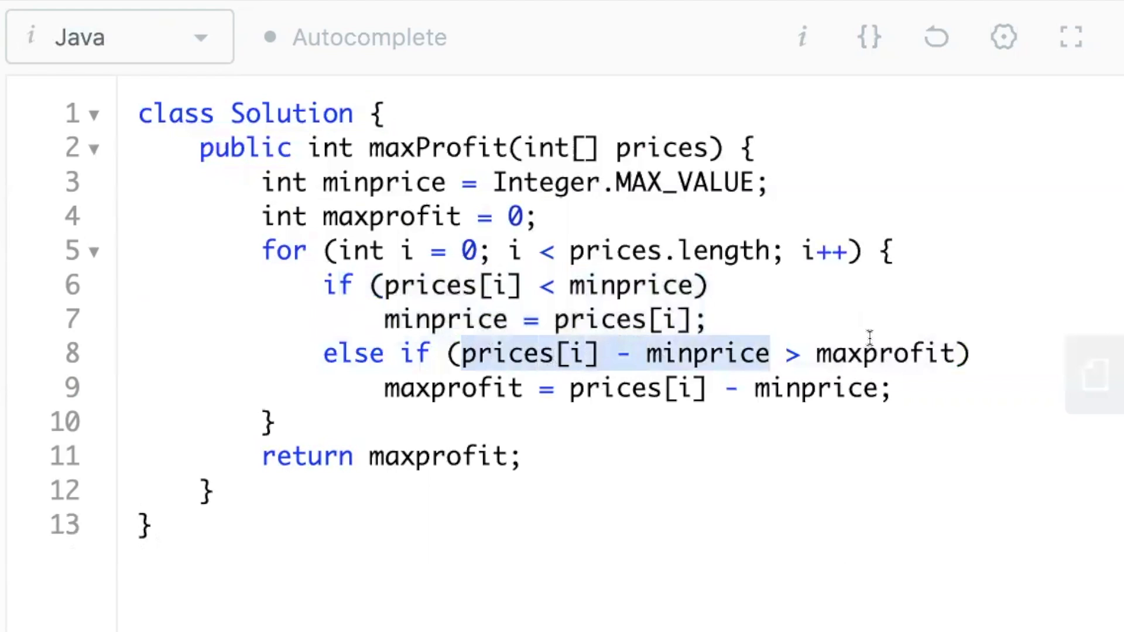
double_click(885, 352)
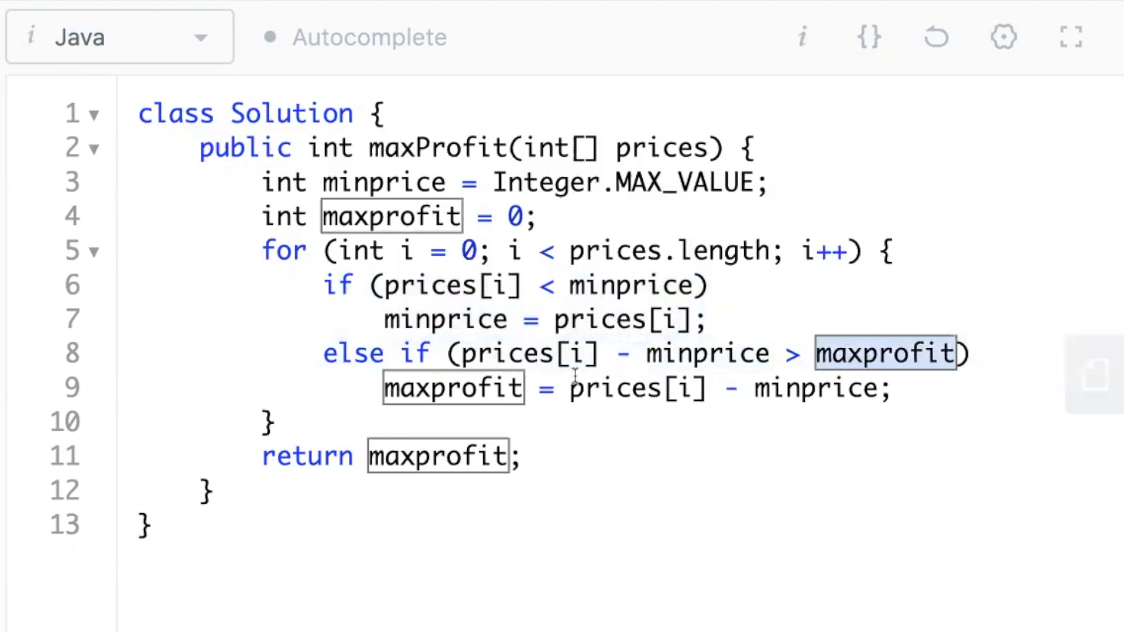